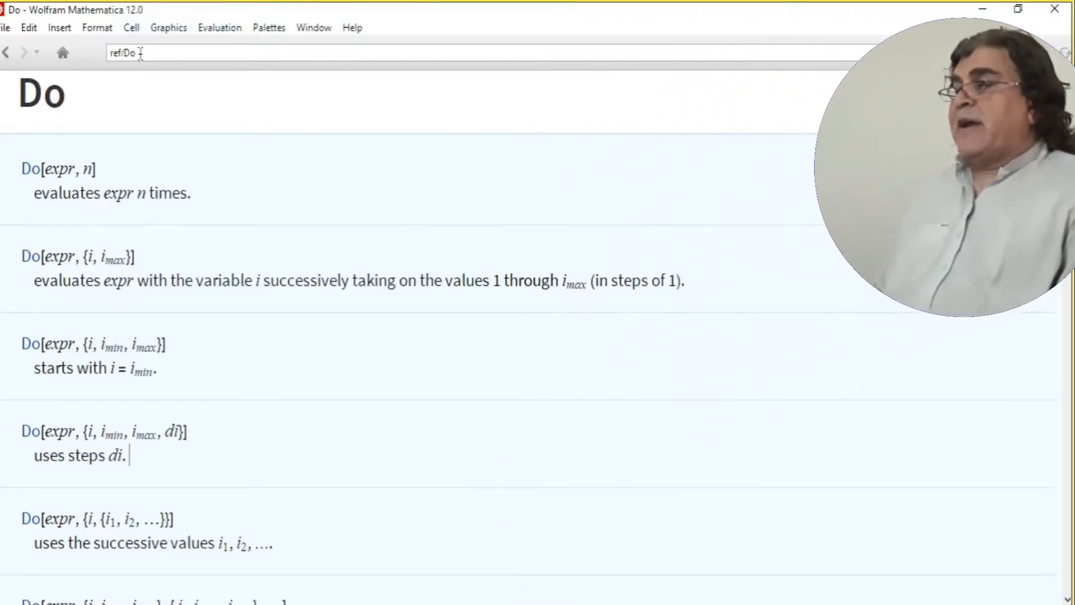
Review the Do[Print[i^2], {i, 1, 5}] loop, highlighting Print[i^2], and ready it for evaluation
triple_click(127, 53)
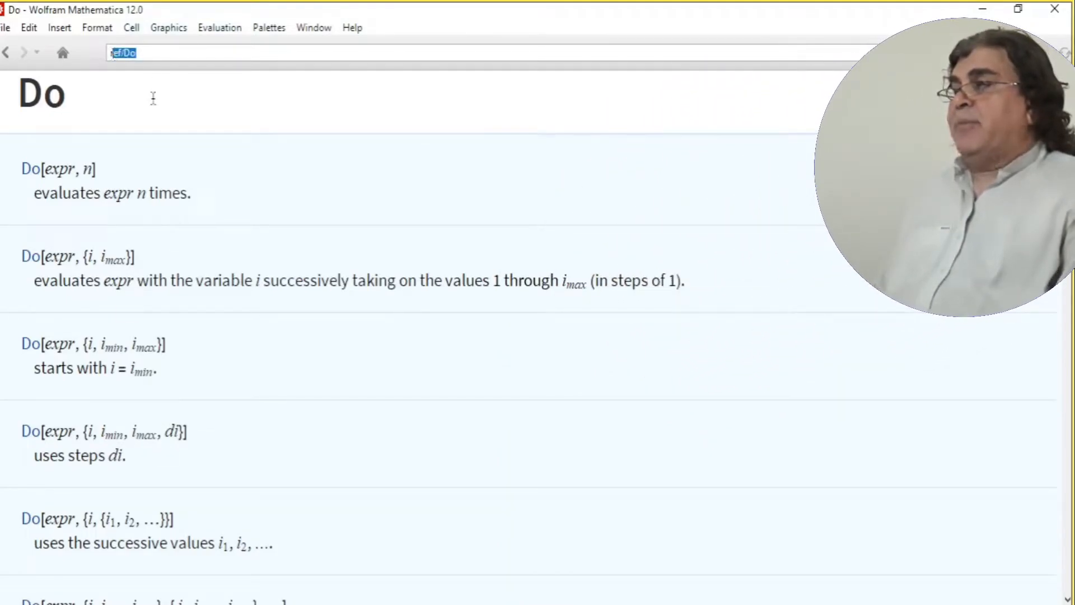
mouse_move(210, 200)
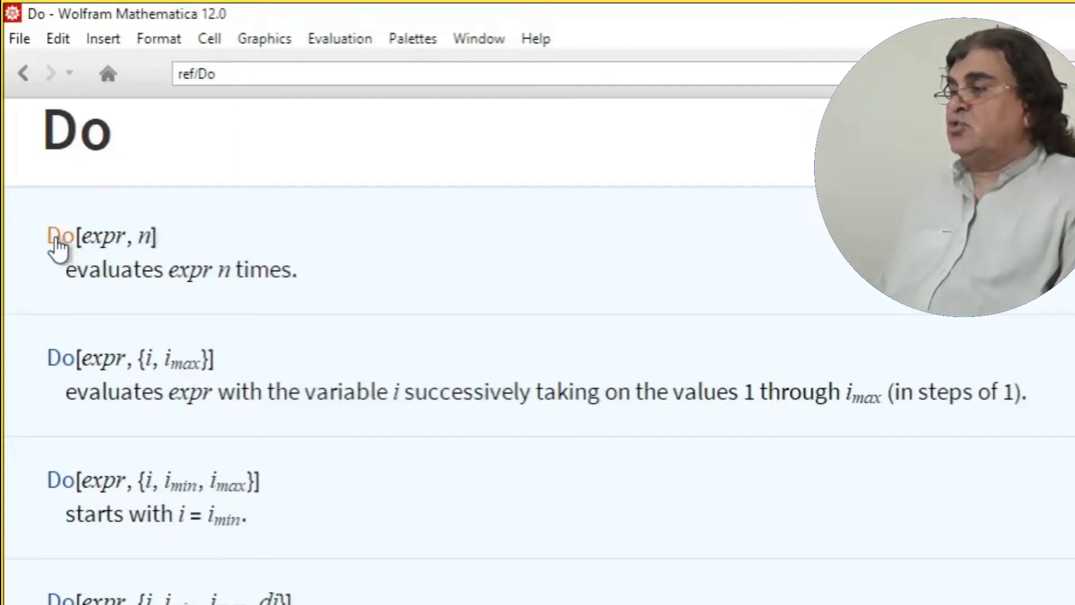
mouse_move(124, 237)
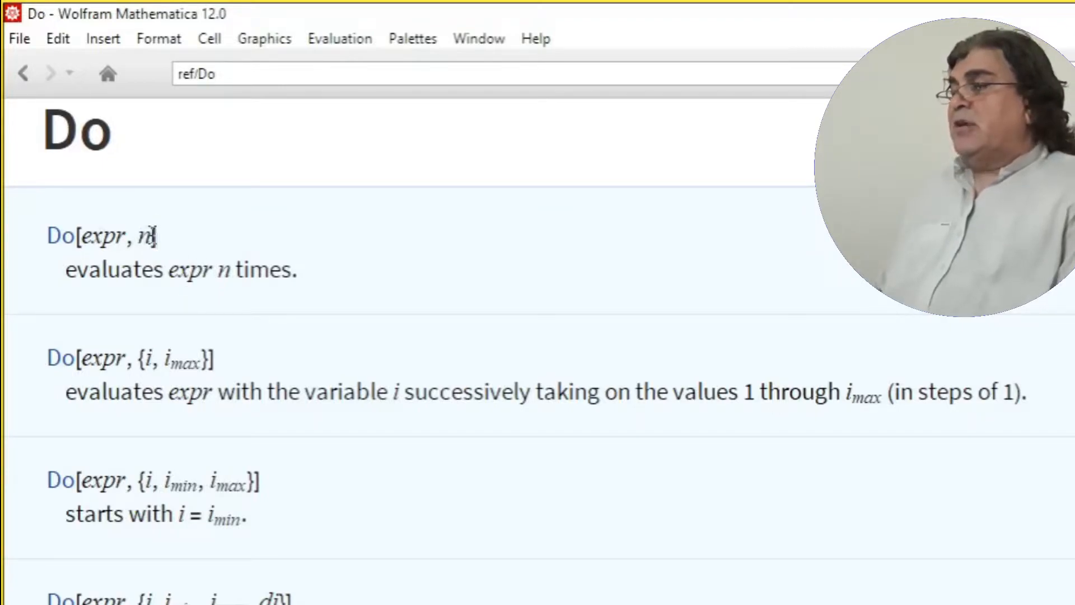
mouse_move(231, 355)
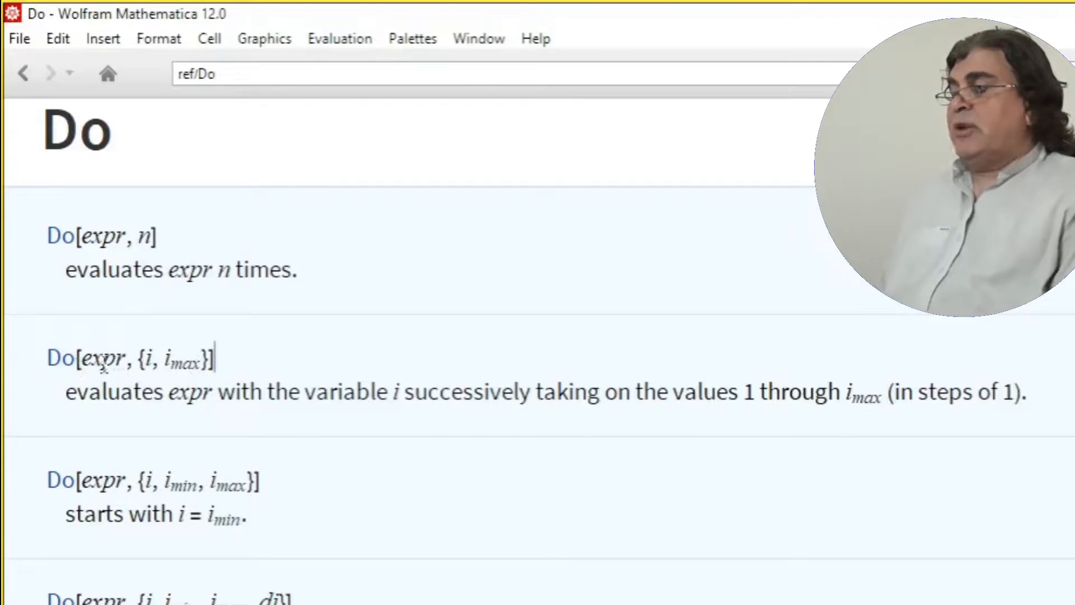
mouse_move(185, 349)
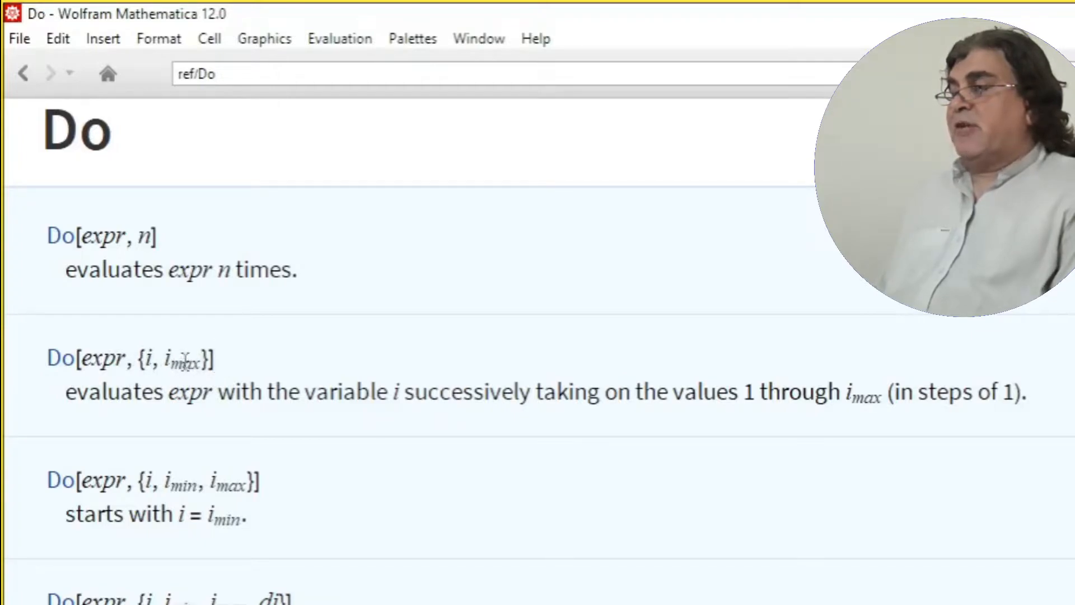
mouse_move(277, 488)
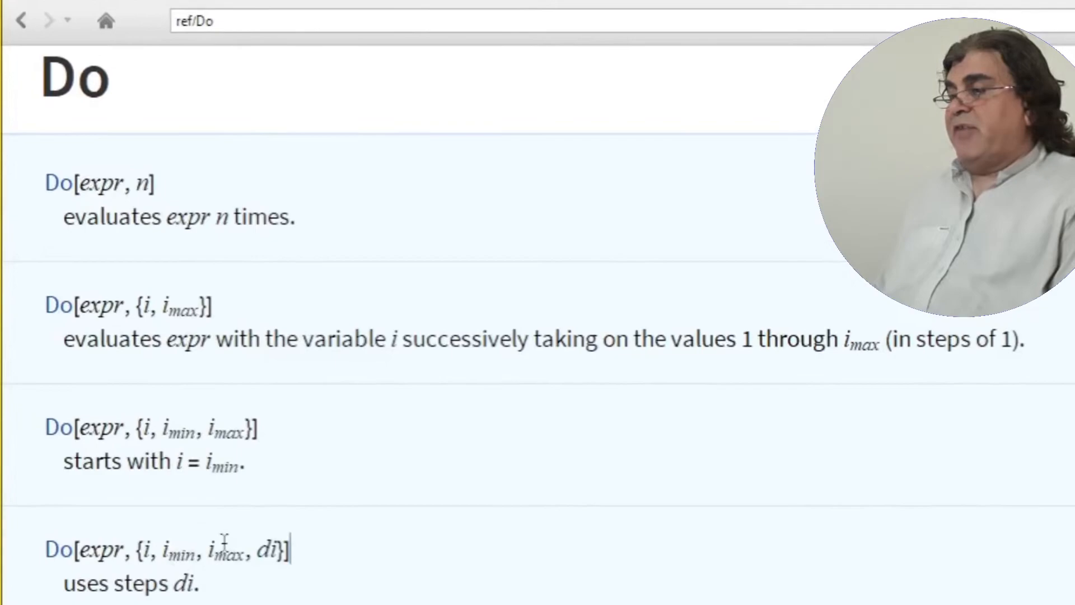
double_click(270, 549)
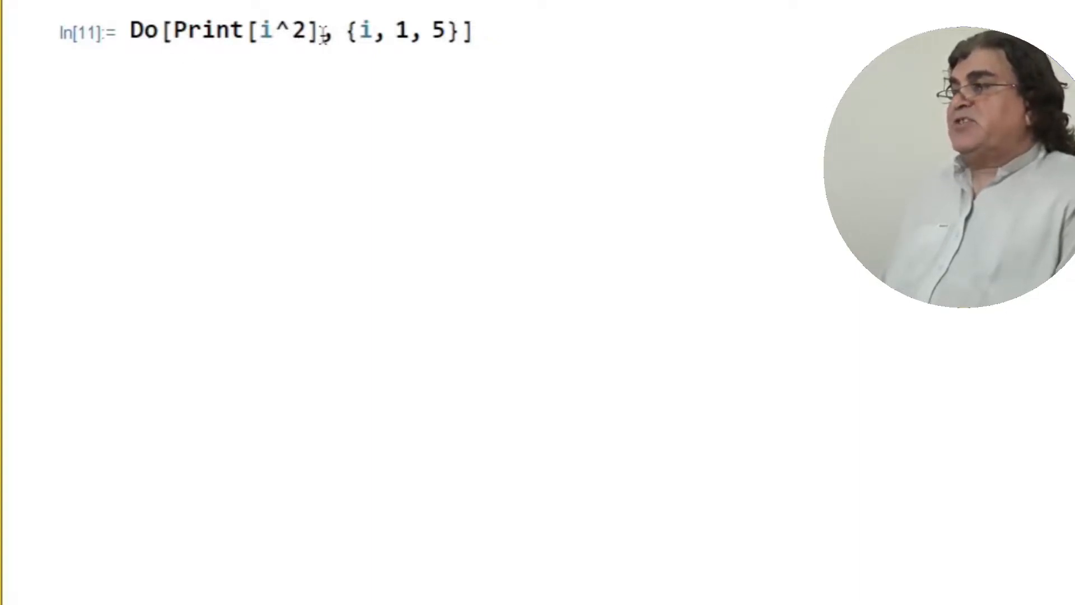
double_click(284, 33)
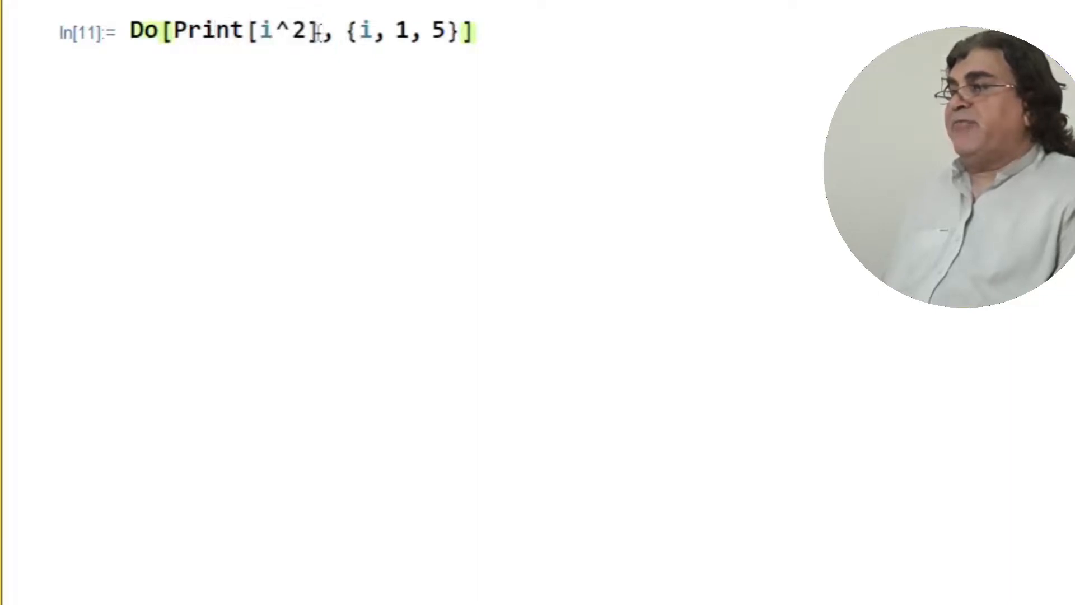
double_click(246, 31)
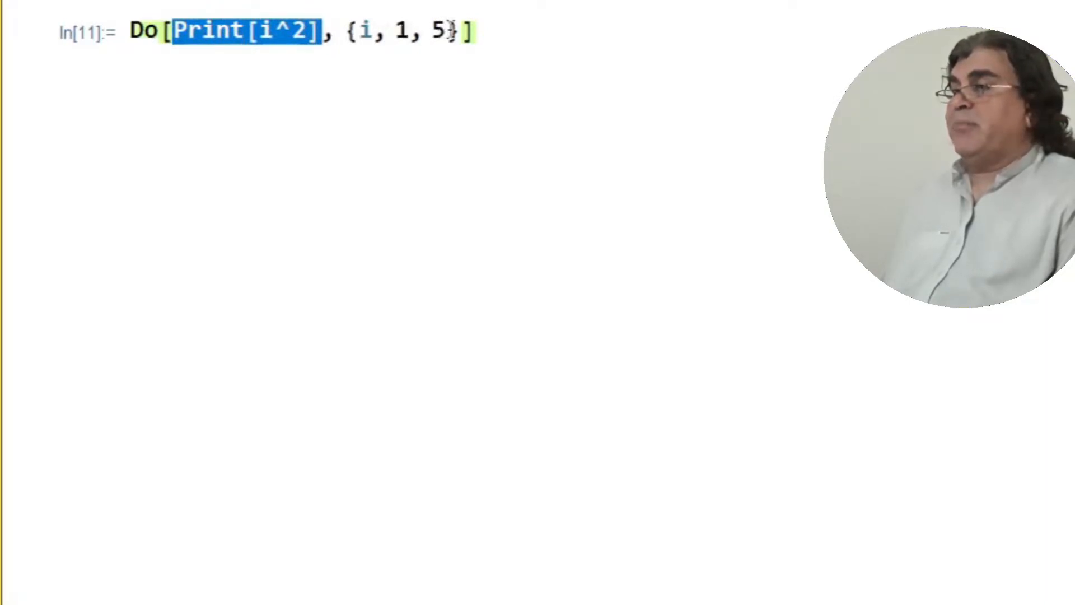
click(494, 31)
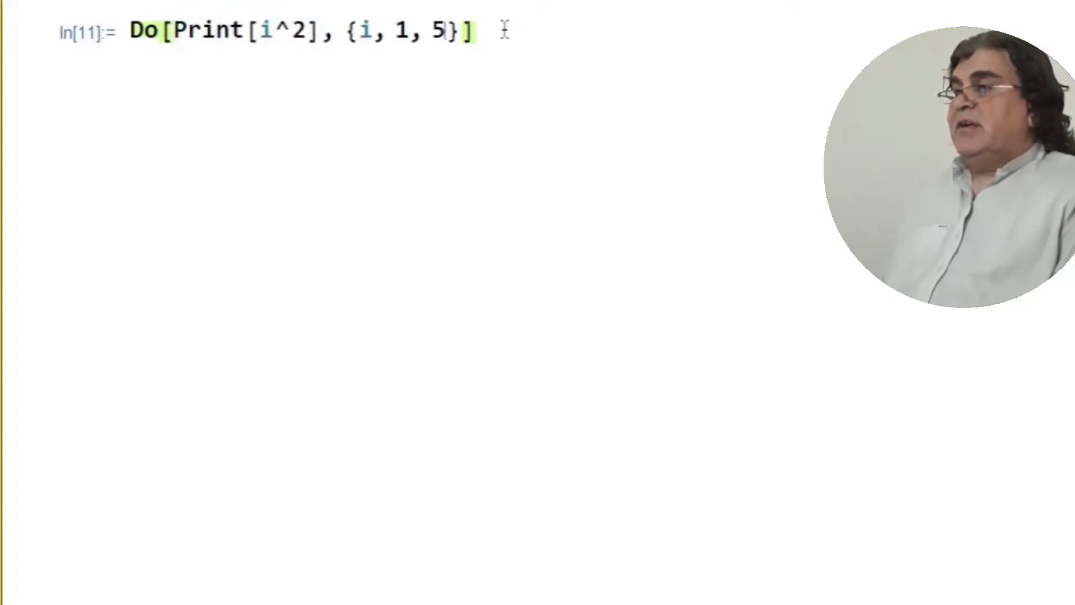
click(475, 33)
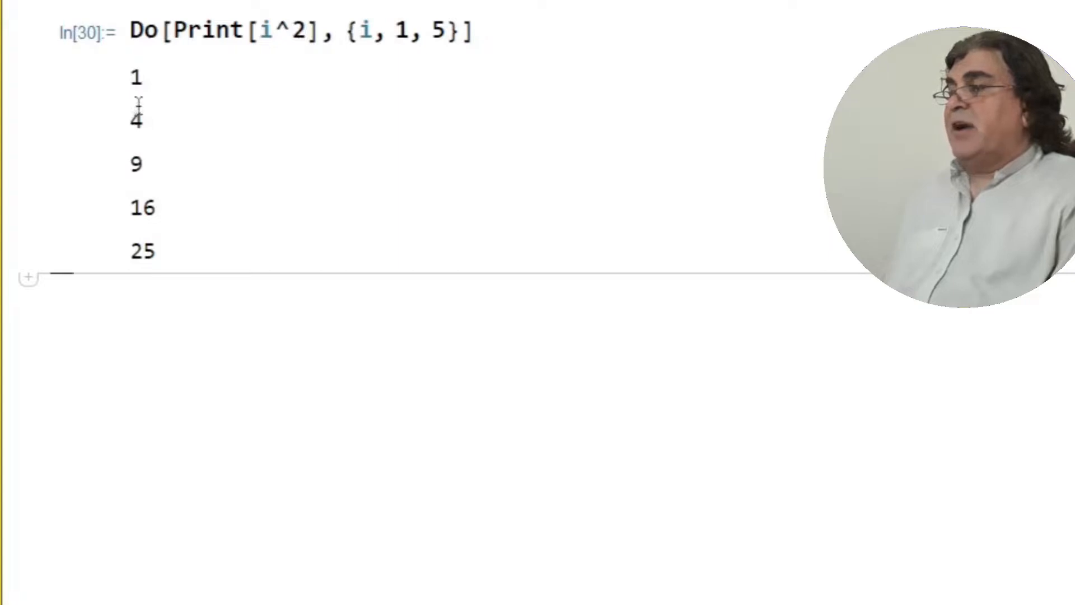
mouse_move(123, 133)
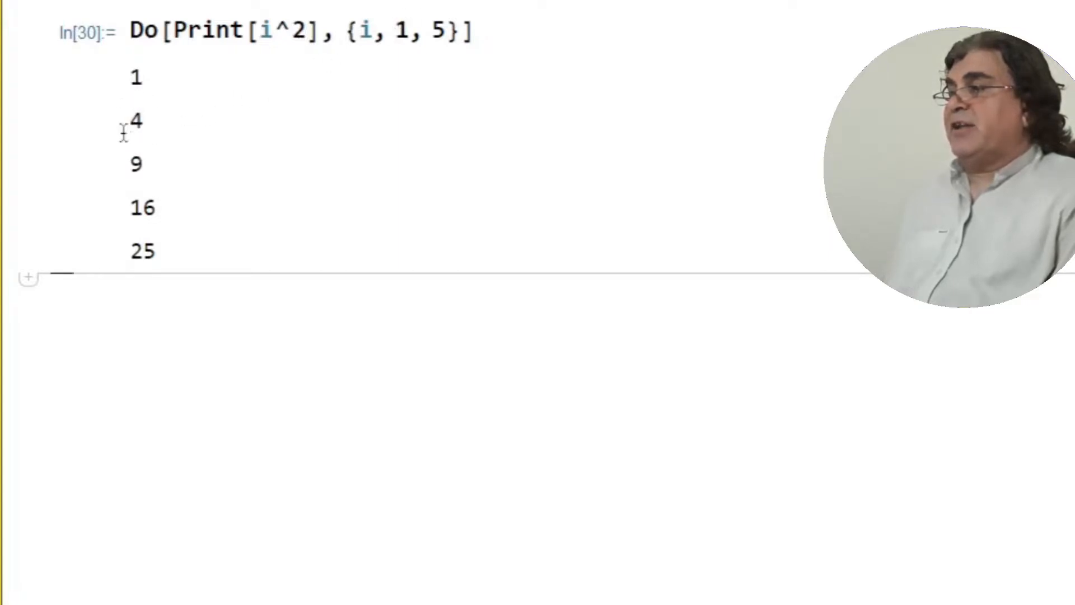
mouse_move(135, 163)
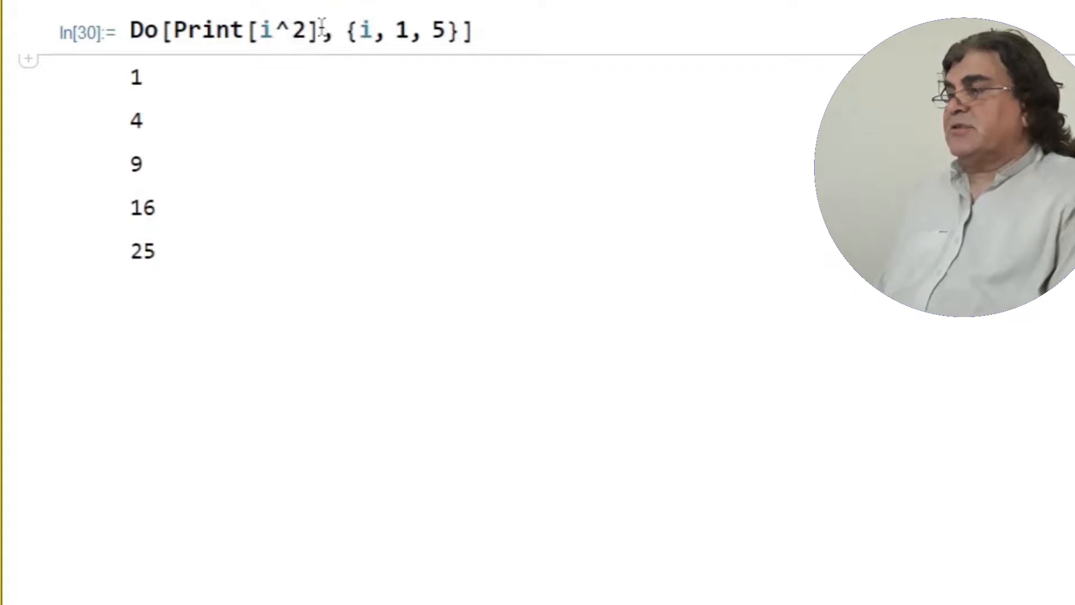
Examine the second loop Do[Print[Exp[-a x]], {a, 1, 4}] that prints e^-x through e^-4x
double_click(254, 31)
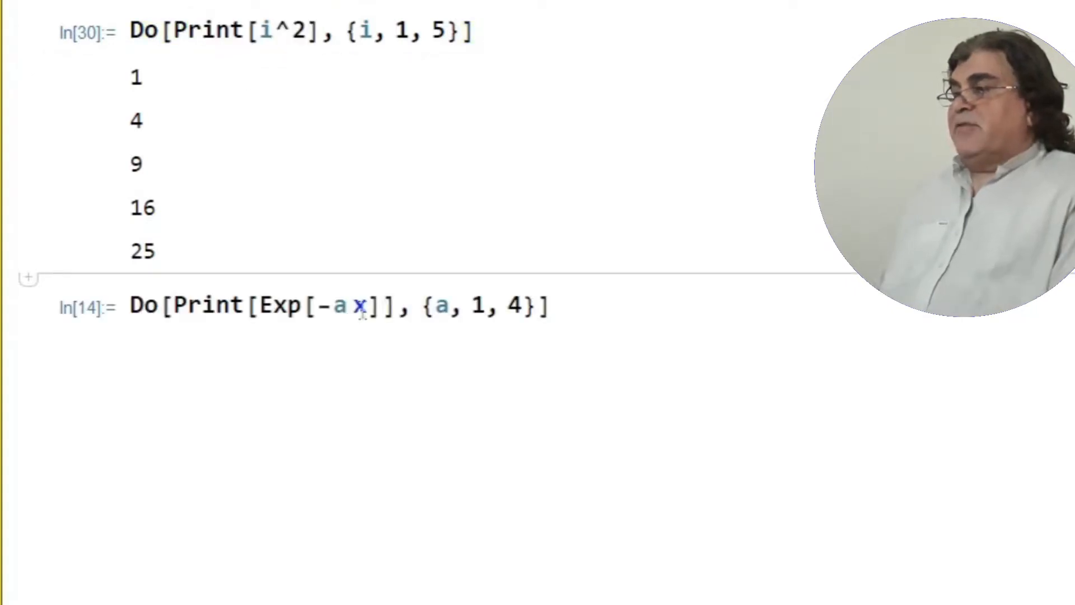
double_click(345, 305)
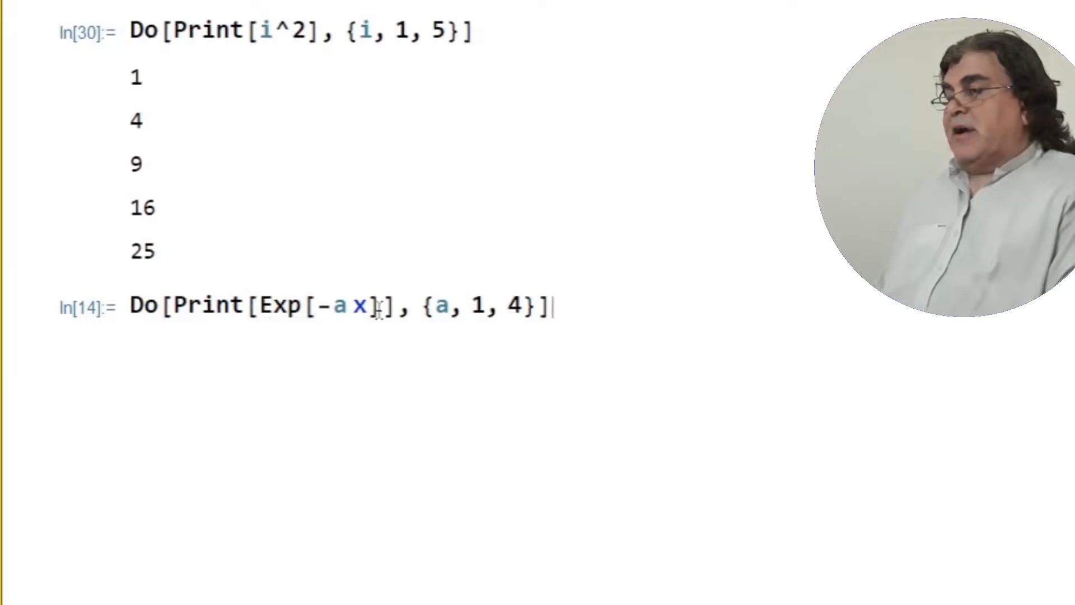
double_click(323, 304)
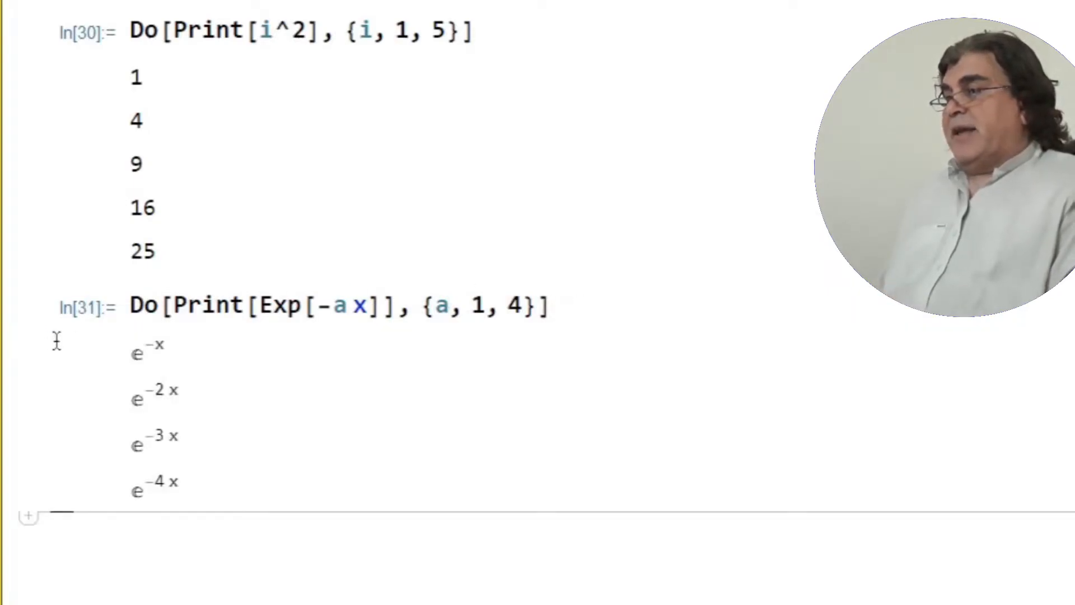
mouse_move(155, 346)
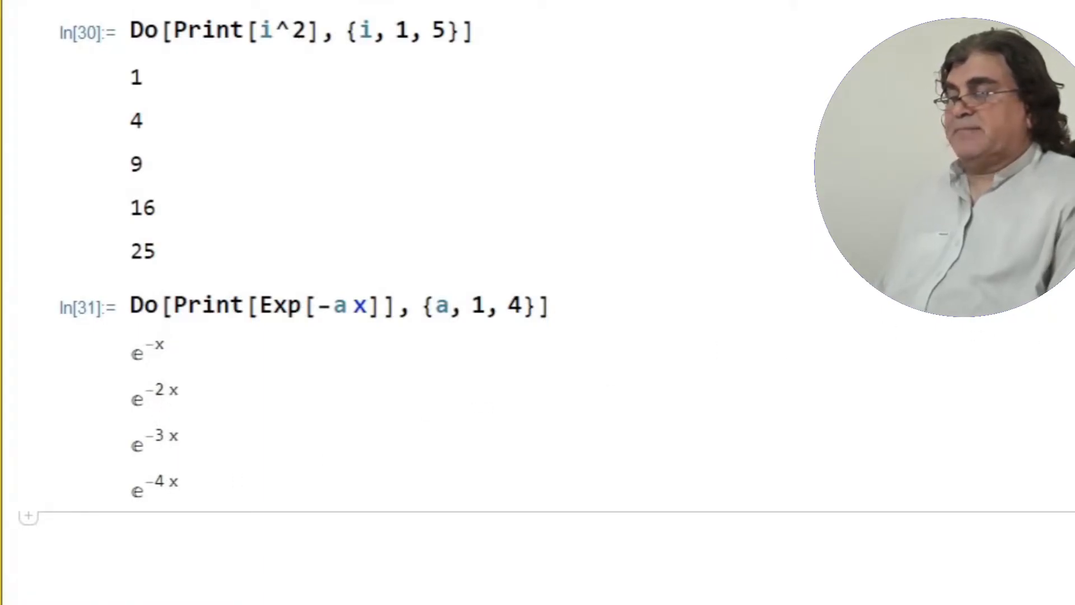
scroll(down, 3)
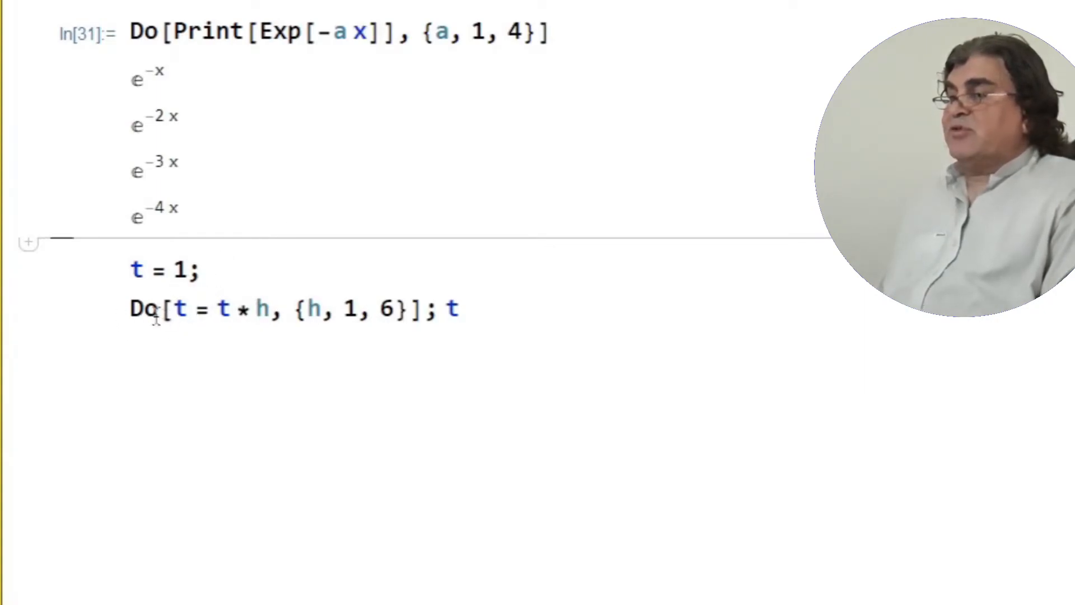
double_click(144, 308)
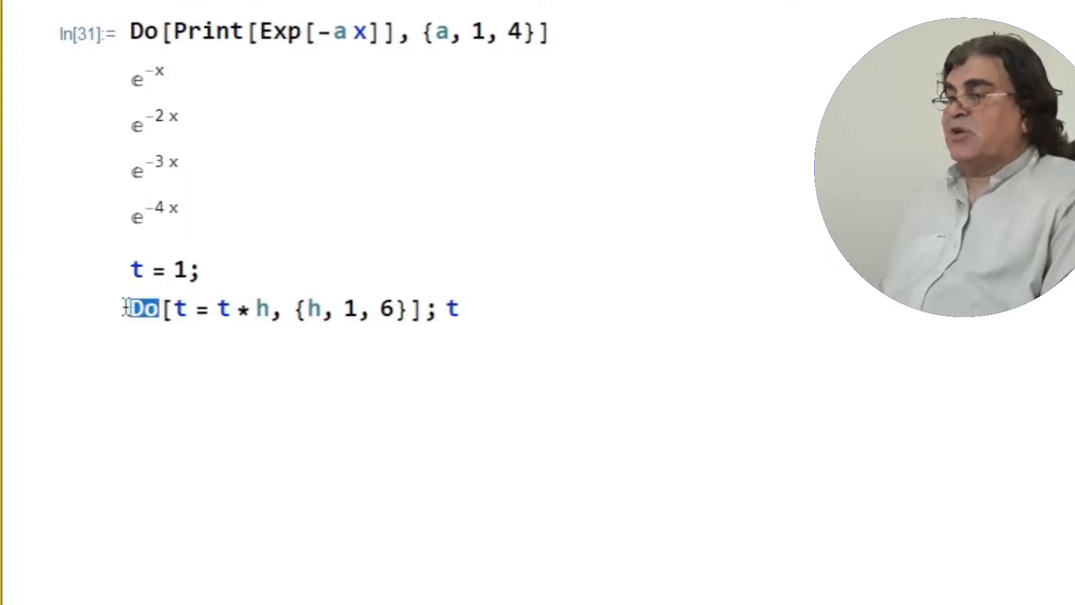
click(249, 309)
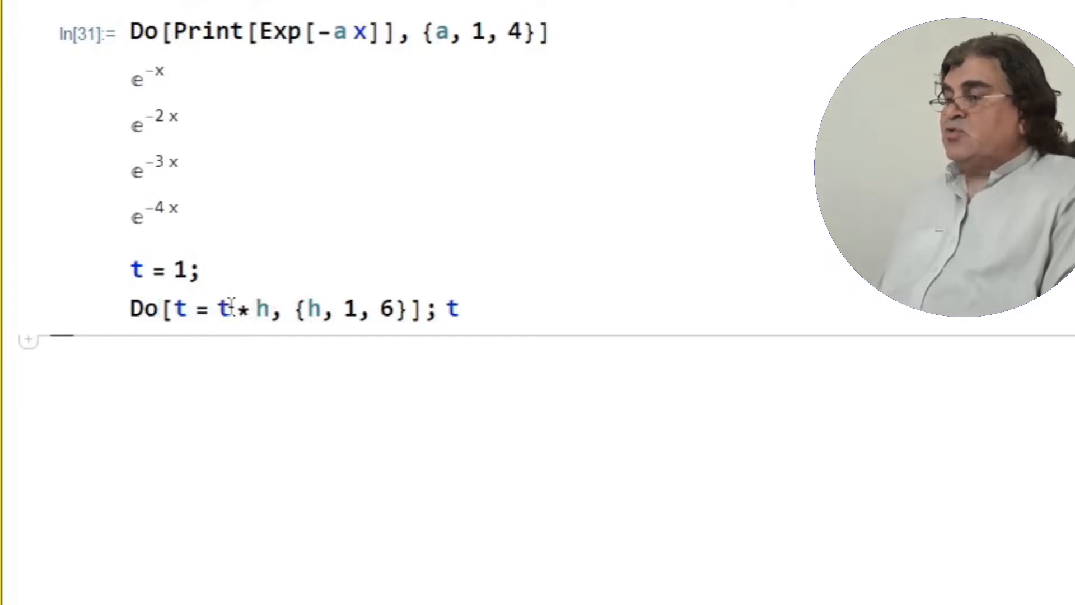
double_click(222, 309)
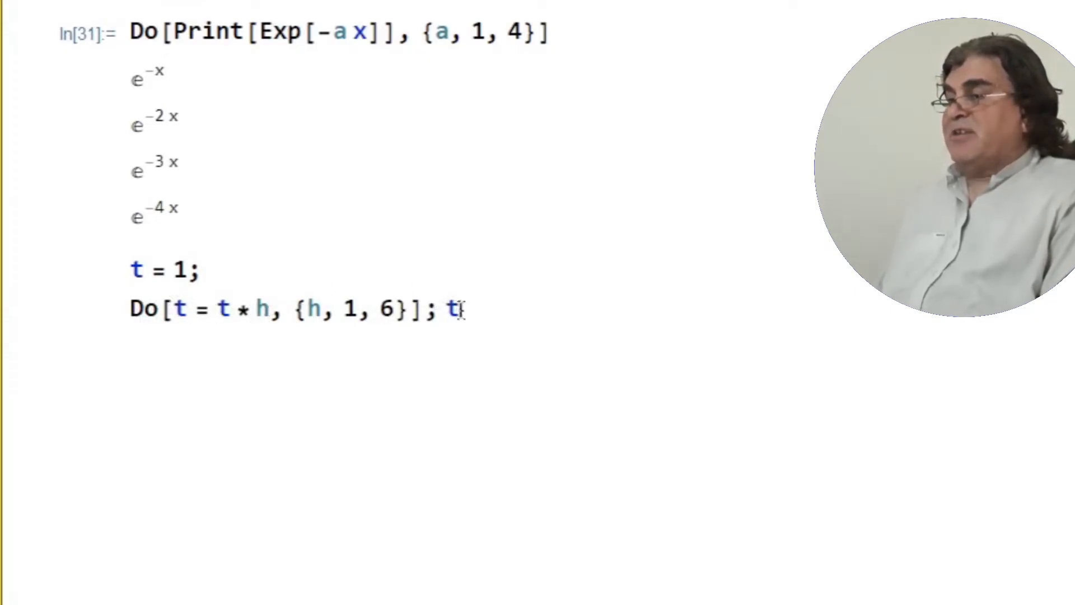
double_click(452, 309)
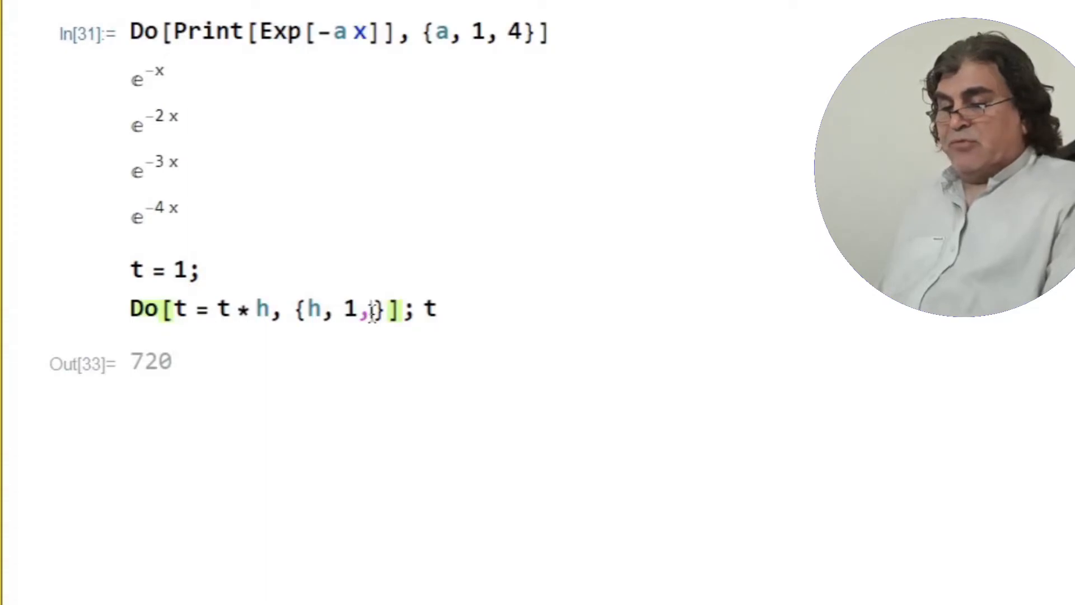
Change the iterator's upper limit from 6 to 4 so the product loop returns 24
text(4)
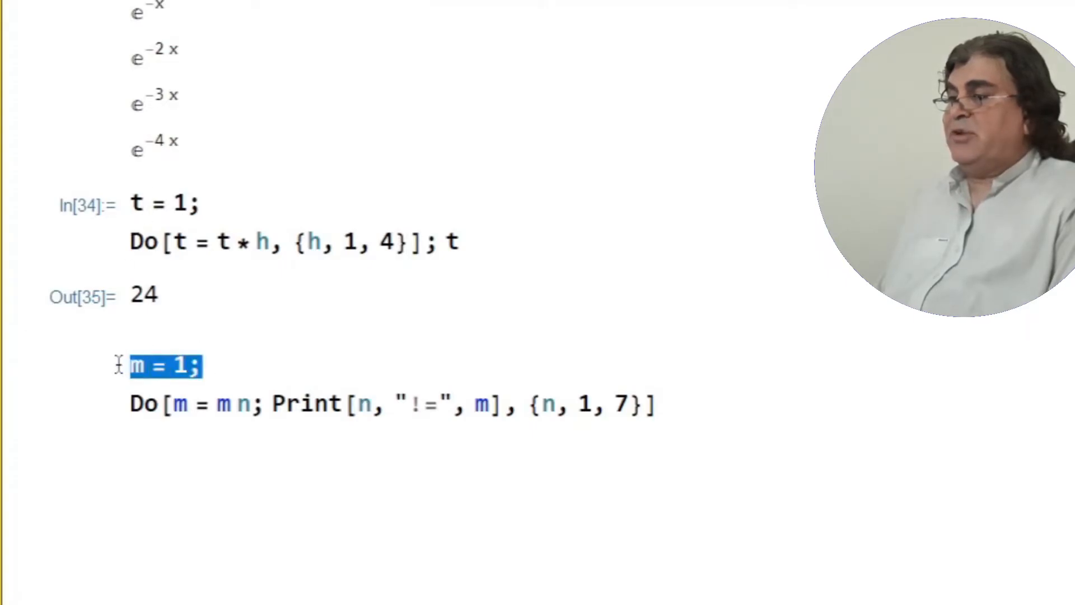
mouse_move(246, 403)
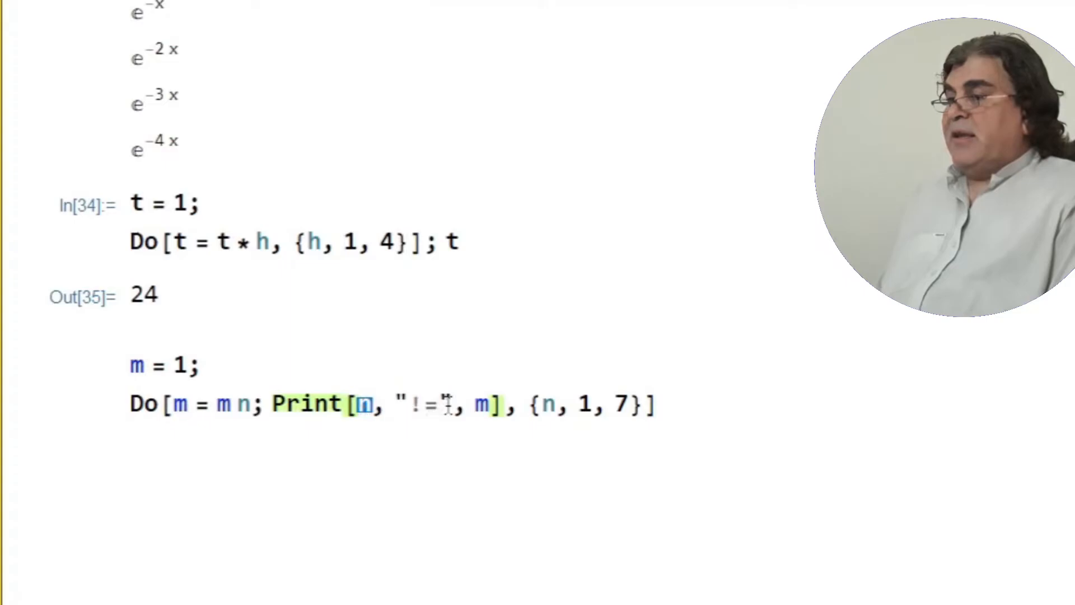
Highlight the "!=" string in Print[n, "!=", m] of the factorial loop over n from 1 to 7
double_click(423, 404)
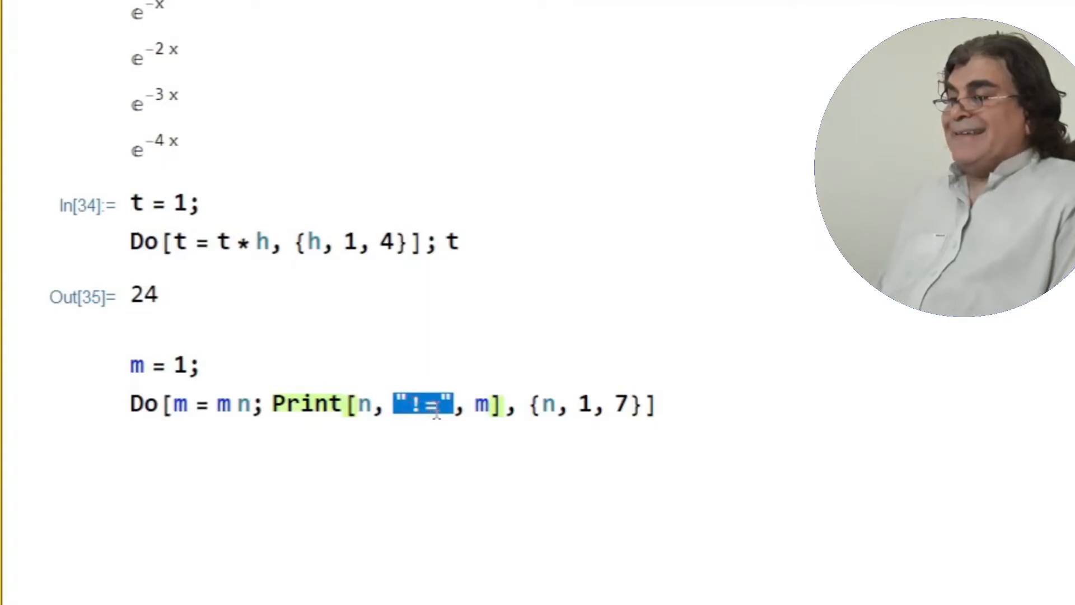
click(481, 403)
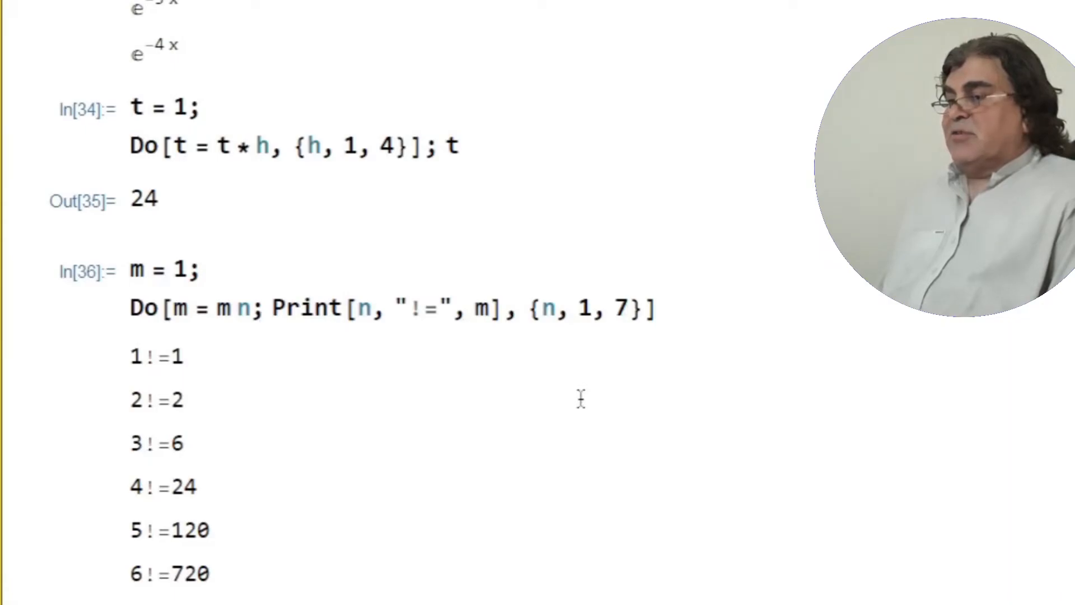
scroll(down, 3)
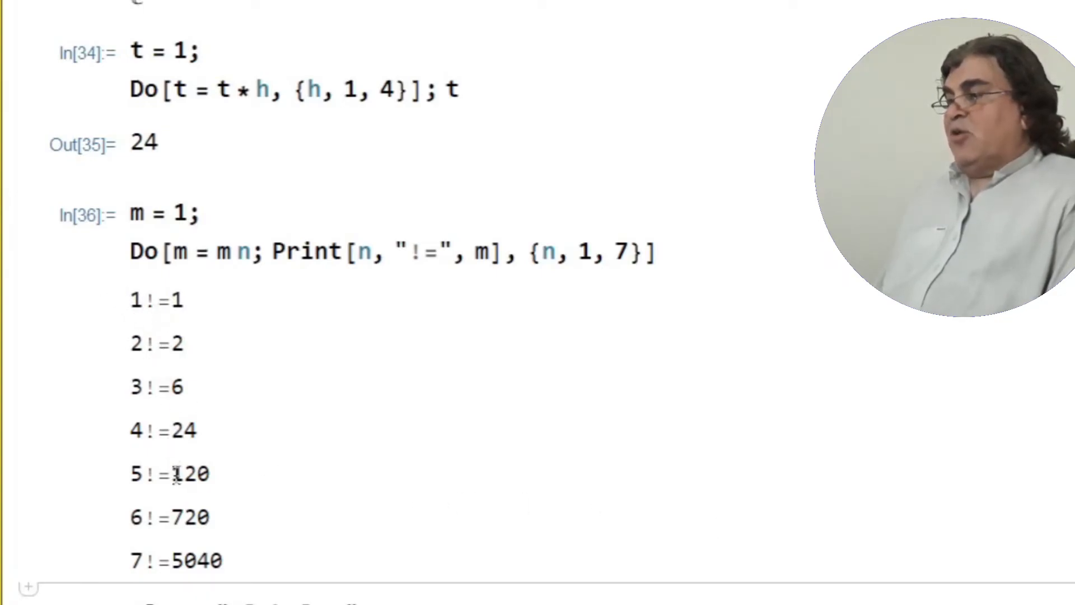
mouse_move(374, 561)
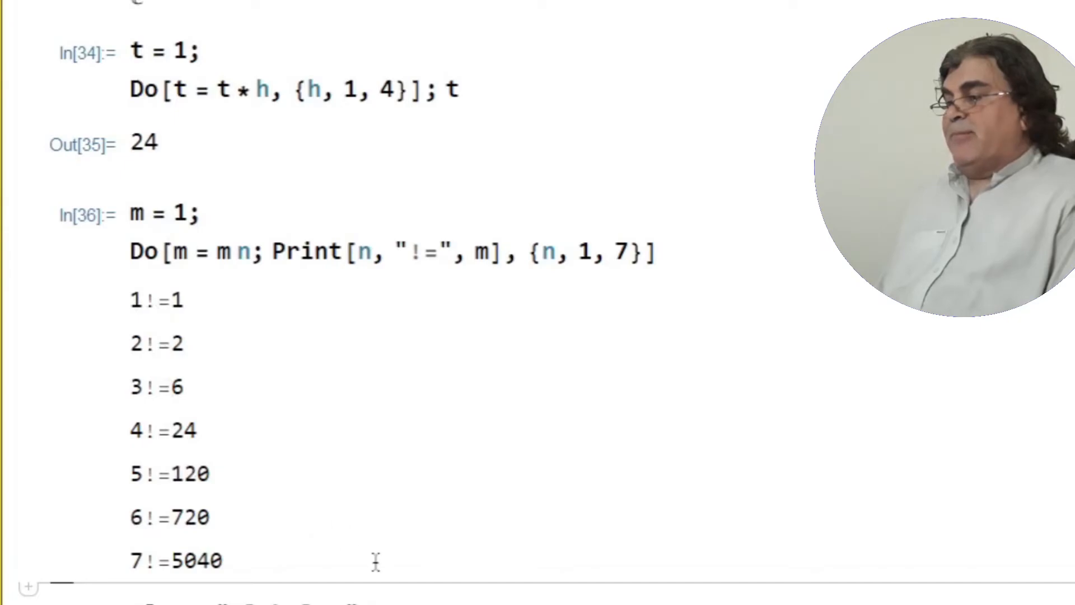
scroll(down, 3)
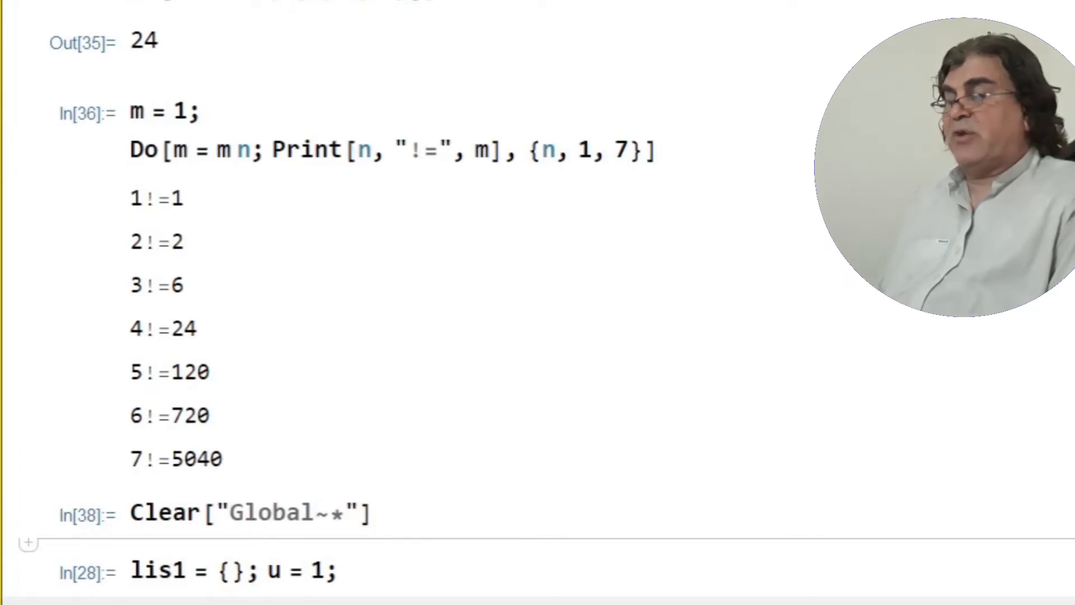
Walk through the lis1 loop: the u = u n update, the empty lis1 initialisation, and the final lis1 return
scroll(down, 3)
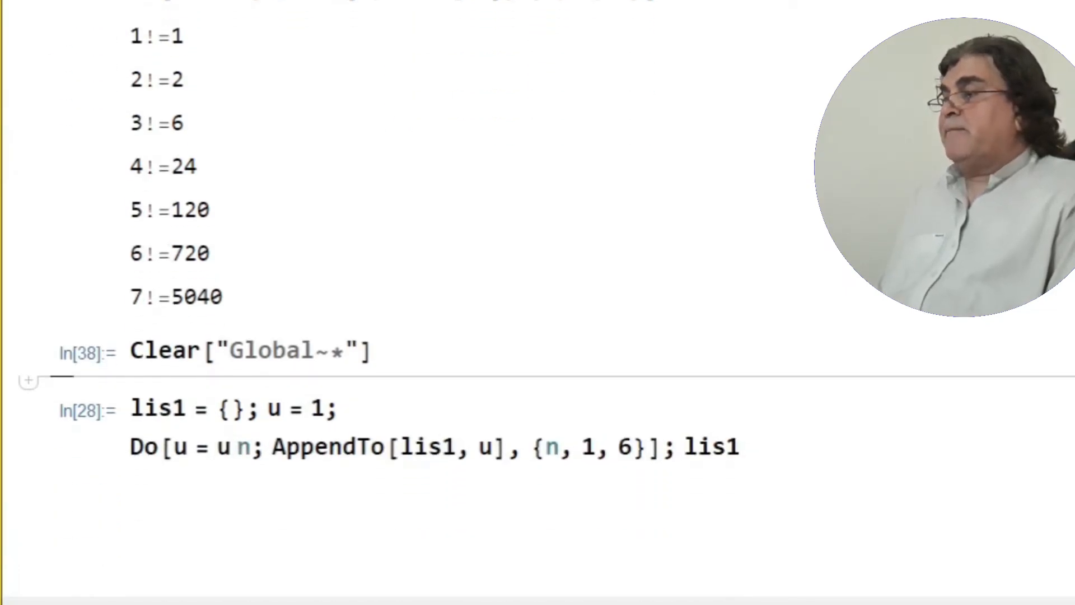
scroll(up, 3)
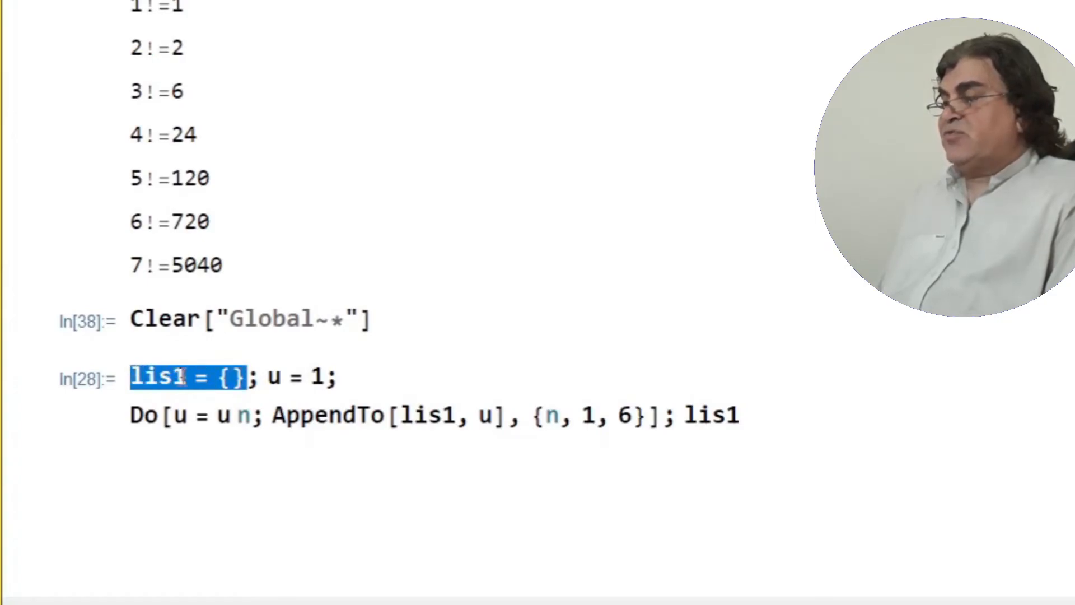
click(336, 377)
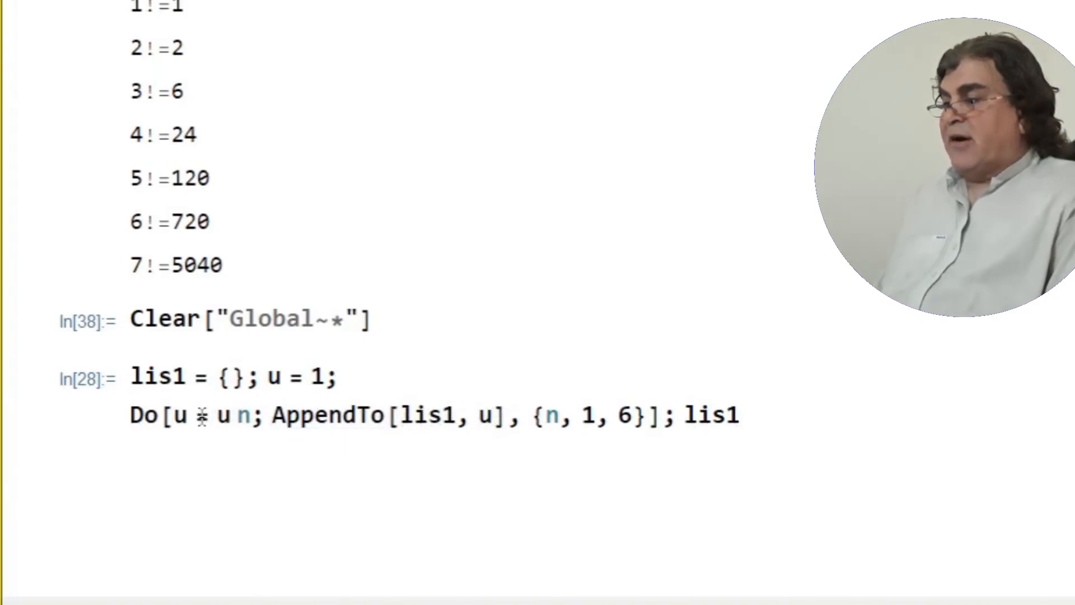
double_click(178, 416)
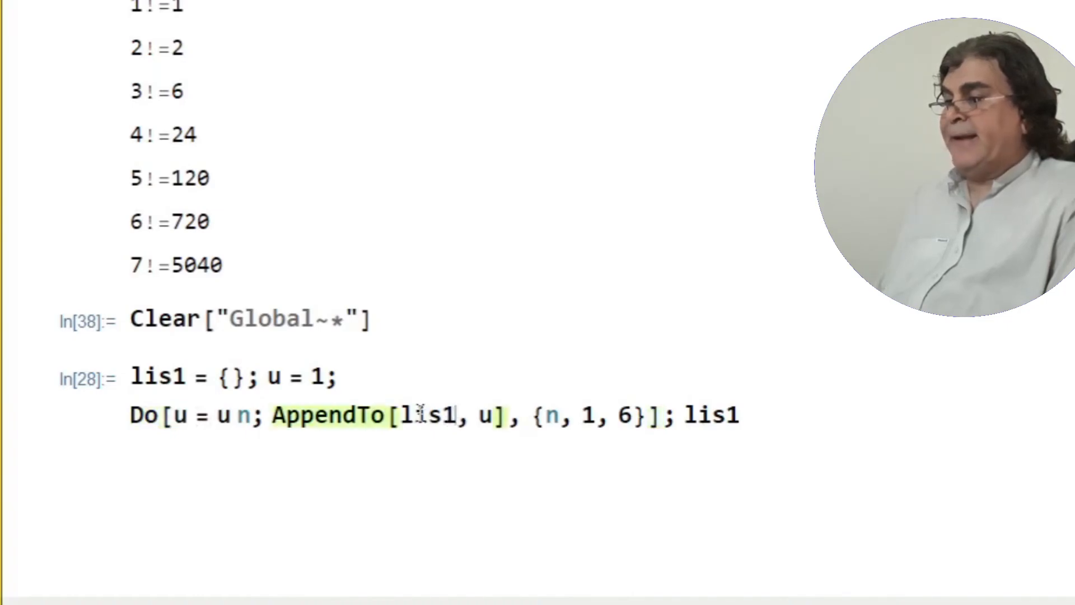
double_click(429, 414)
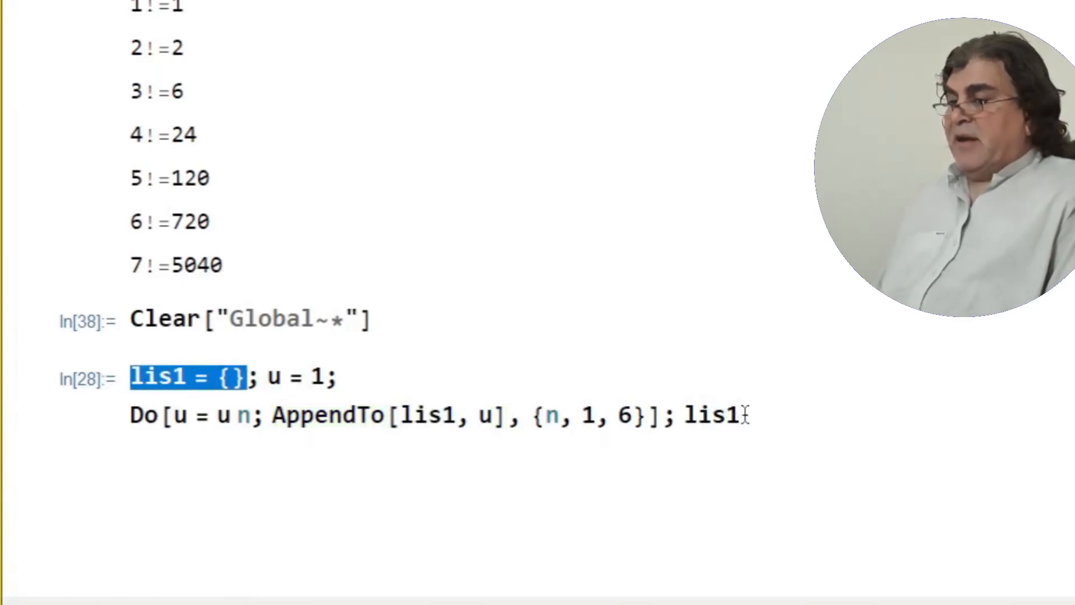
double_click(708, 414)
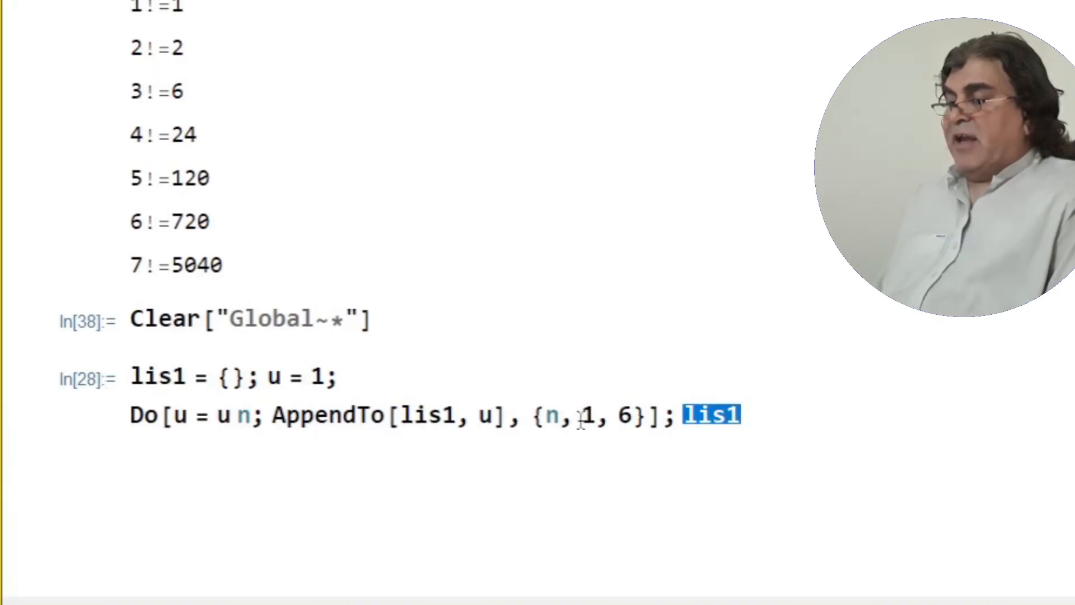
mouse_move(779, 414)
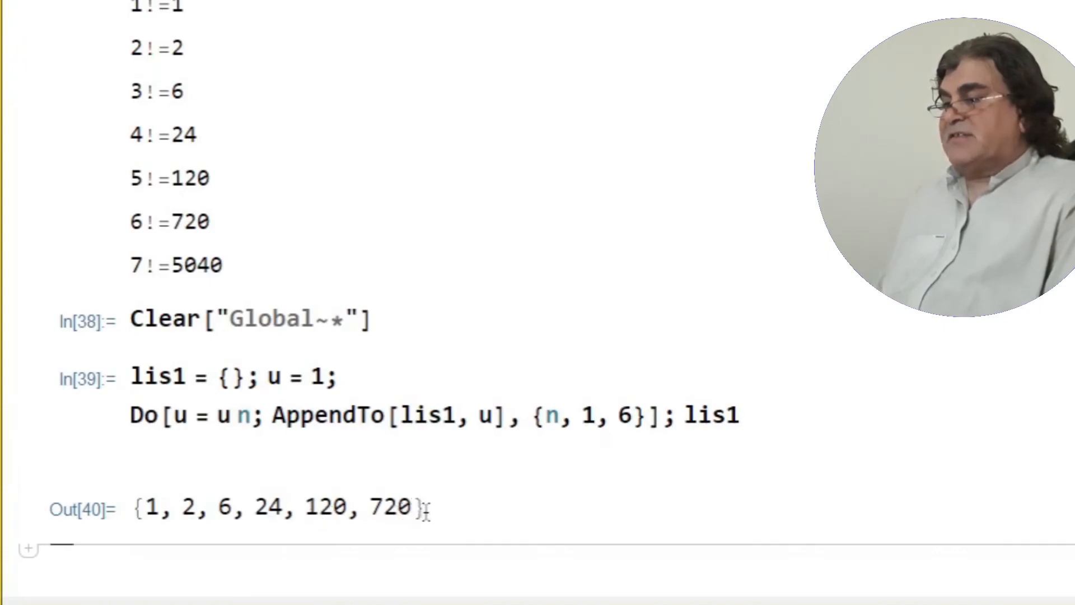
Highlight the output {1, 2, 6, 24, 120, 720} and raise the iterator's upper limit from 6 to 7
double_click(275, 509)
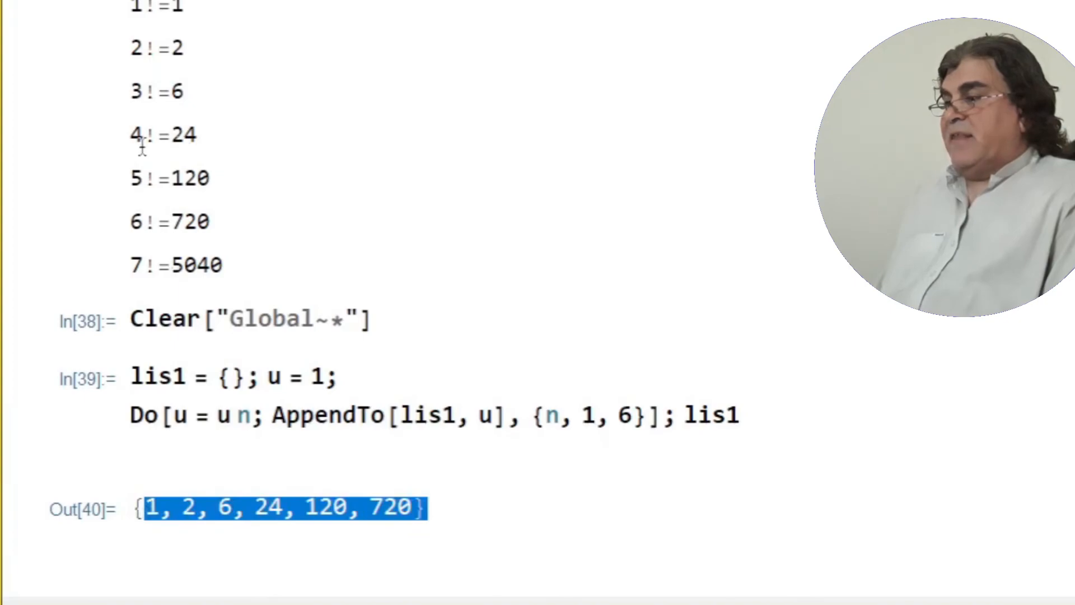
mouse_move(176, 228)
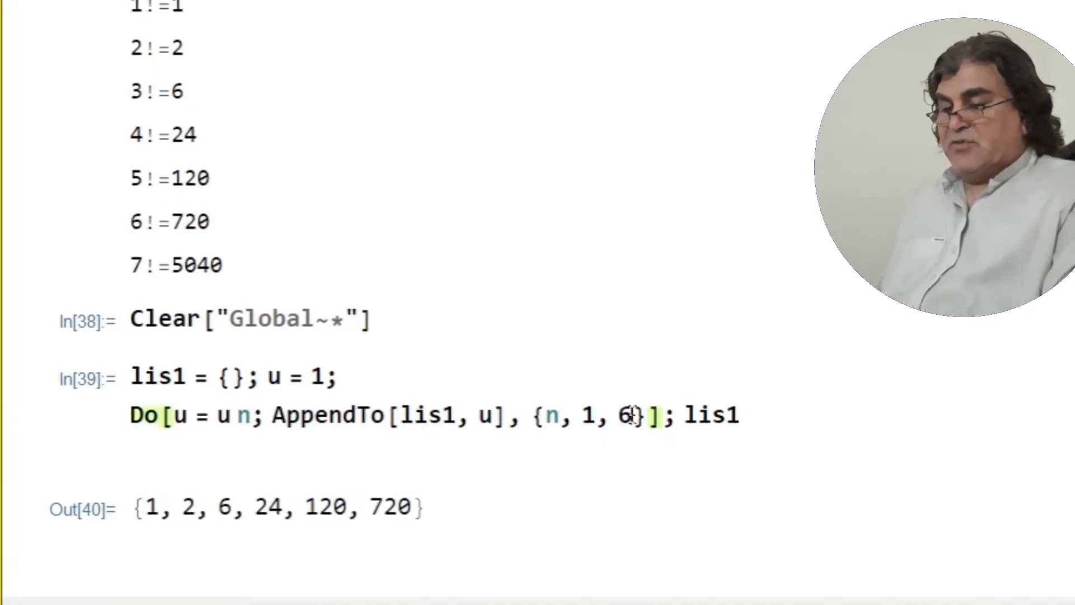
text(7)
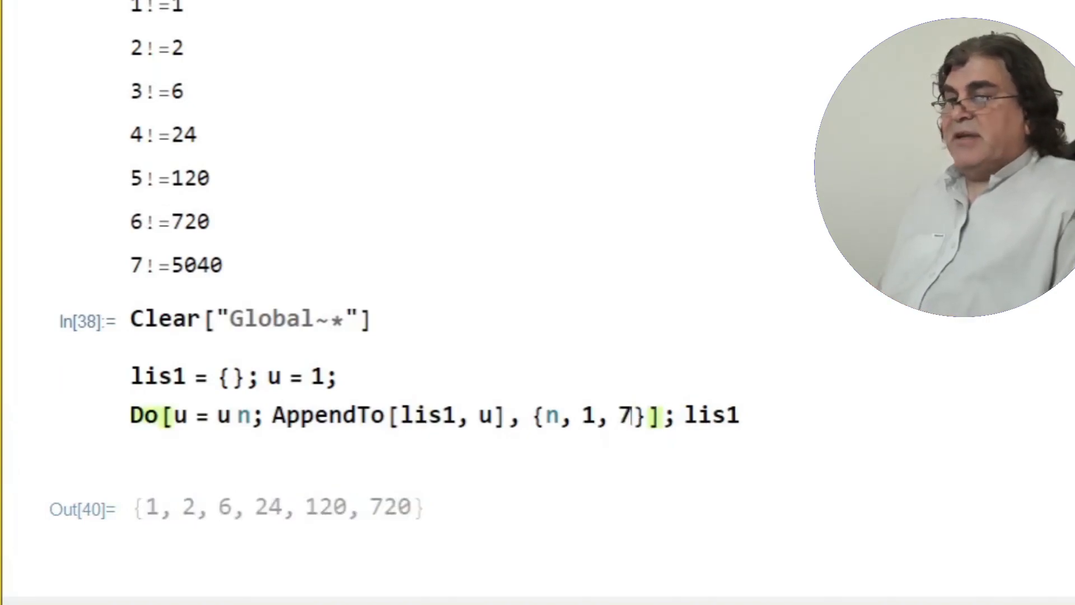